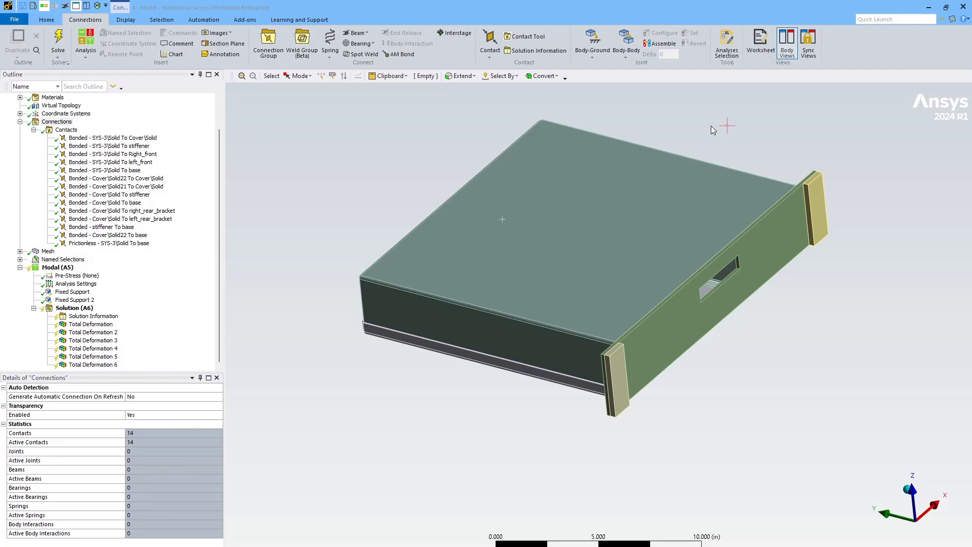
mouse_move(452, 233)
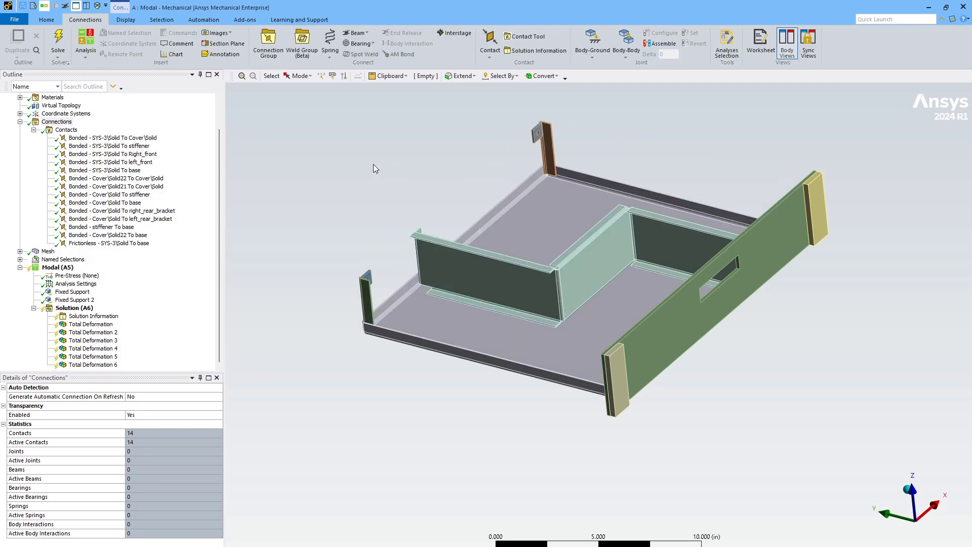
mouse_move(468, 280)
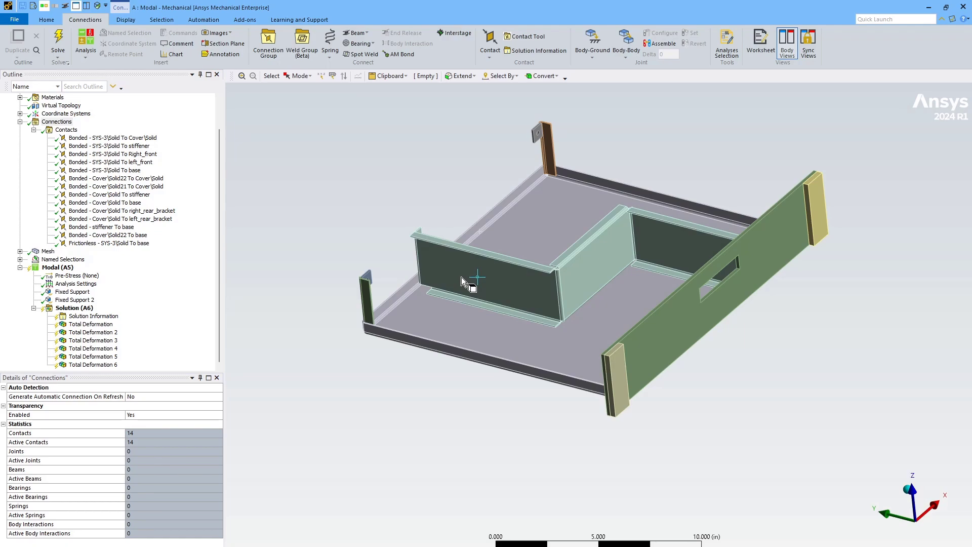
Step: Orbit the uncovered enclosure to see the stiffener and brackets, then select the Connections branch
left_click_drag(462, 281, 493, 276)
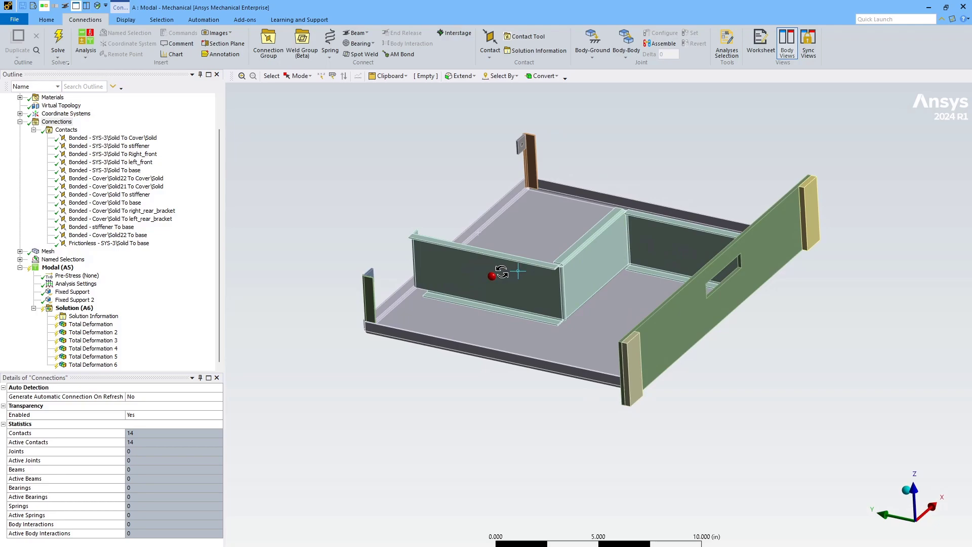
left_click_drag(505, 272, 507, 276)
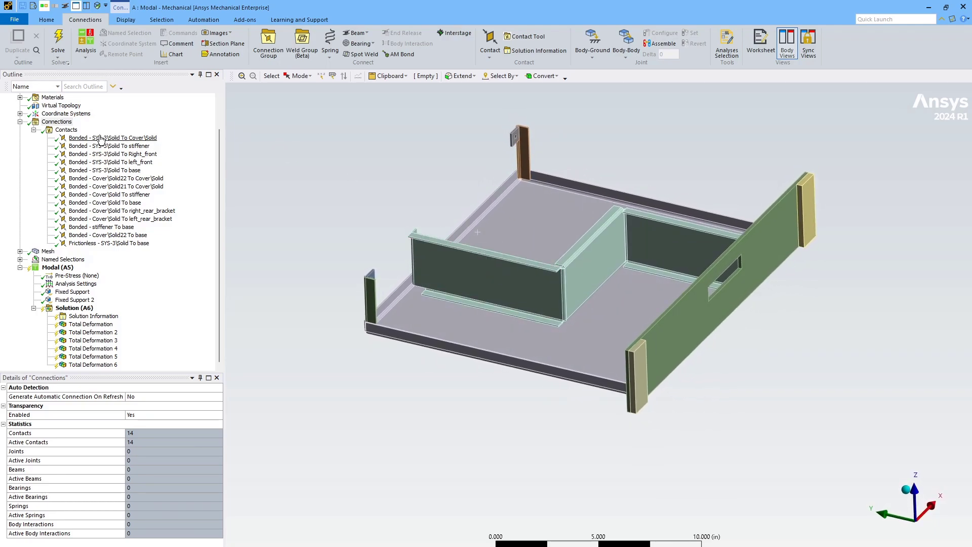
left_click(57, 122)
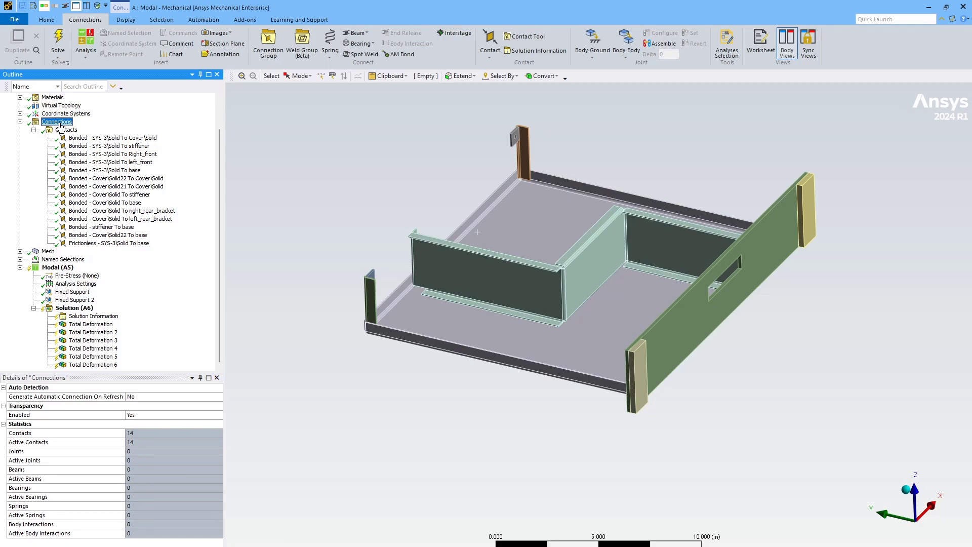
Step: Insert a Contact Tool under Connections covering all 14 contacts and generate its initial results
right_click(57, 122)
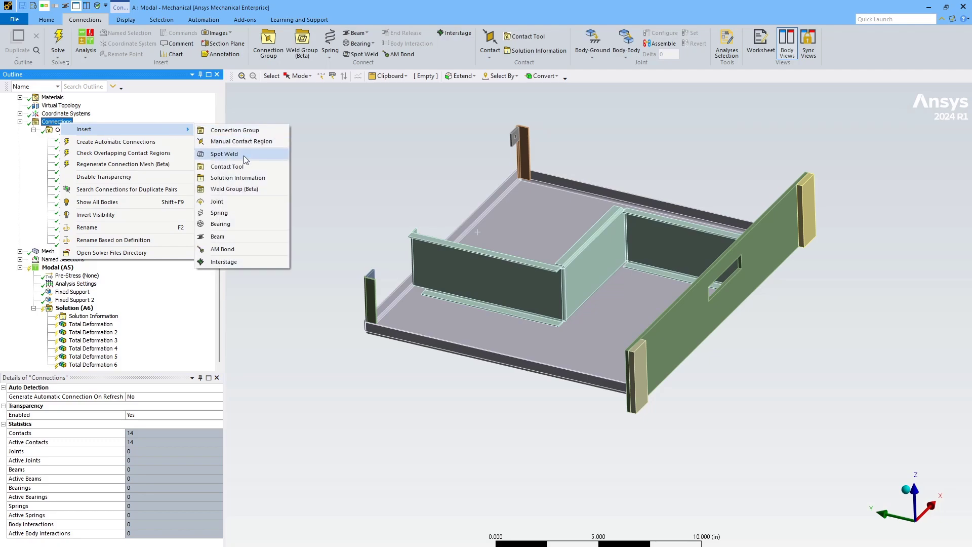
left_click(228, 166)
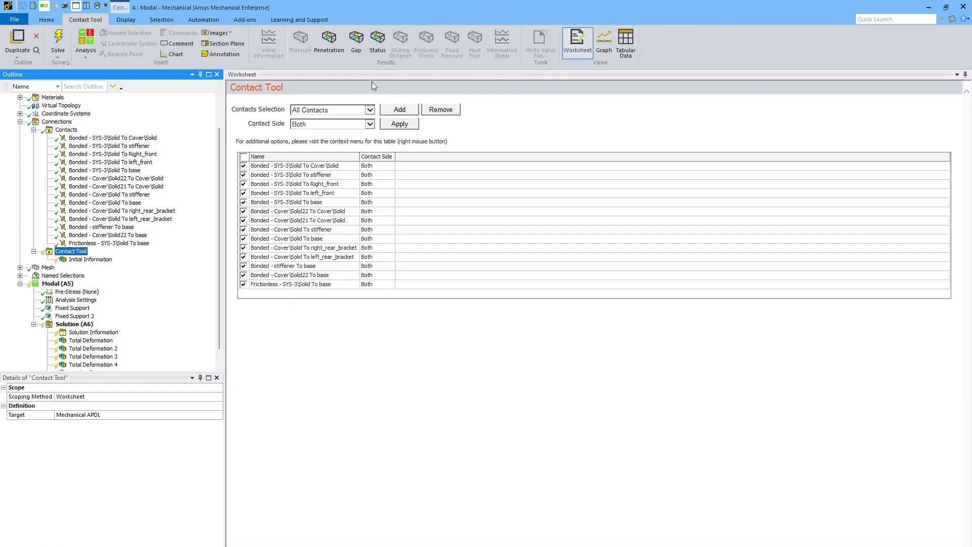
right_click(71, 251)
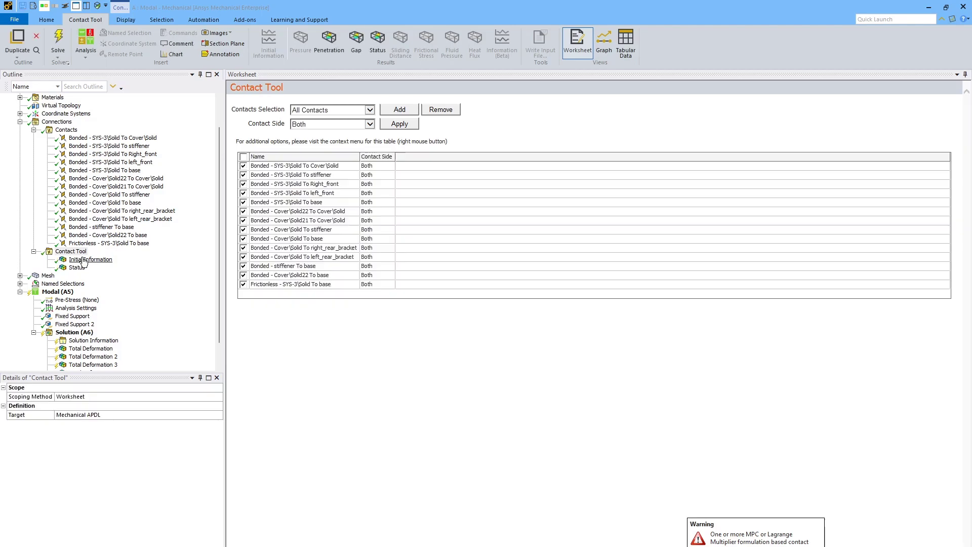
Step: Show the Initial Information table, review bonded rows, and bring up actions for the red far-open Cover\Solid22 To base contact
left_click(92, 260)
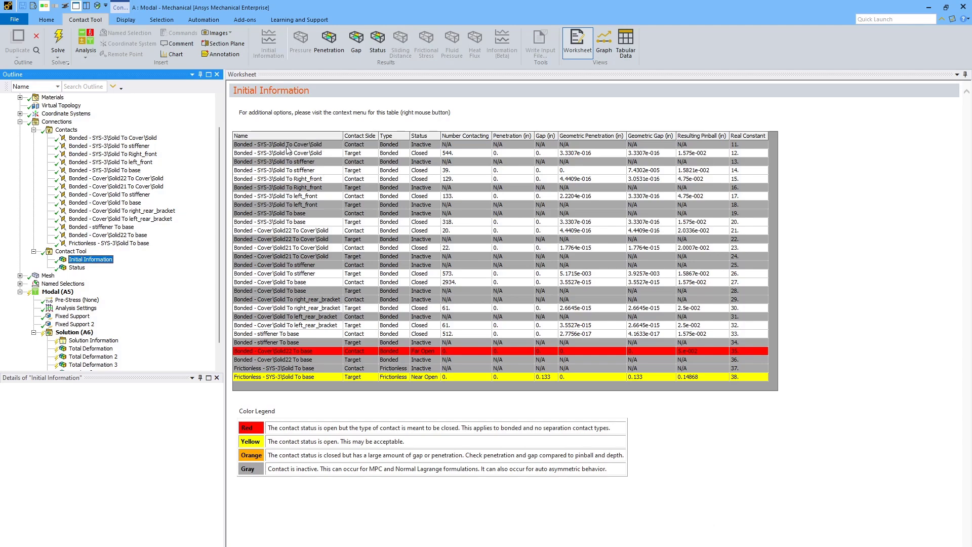
left_click(279, 153)
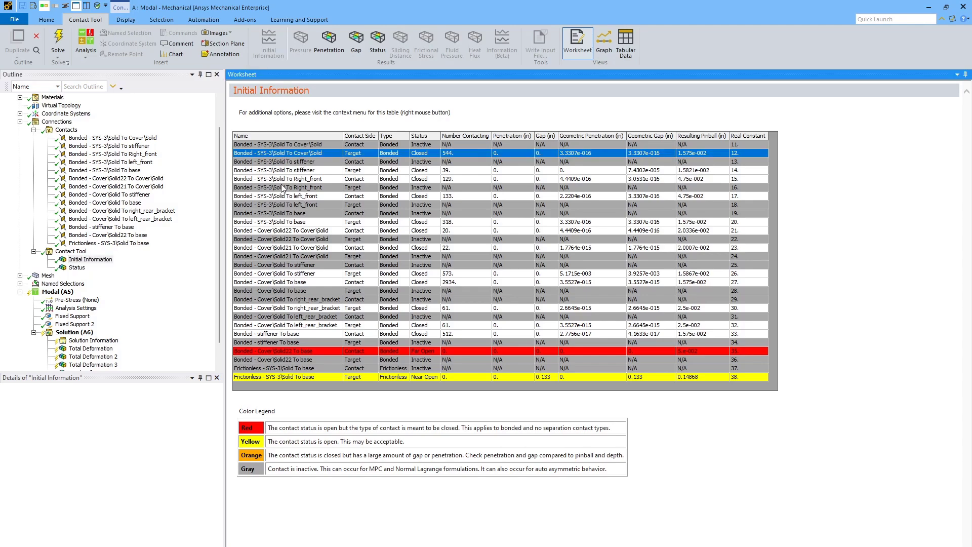
mouse_move(554, 153)
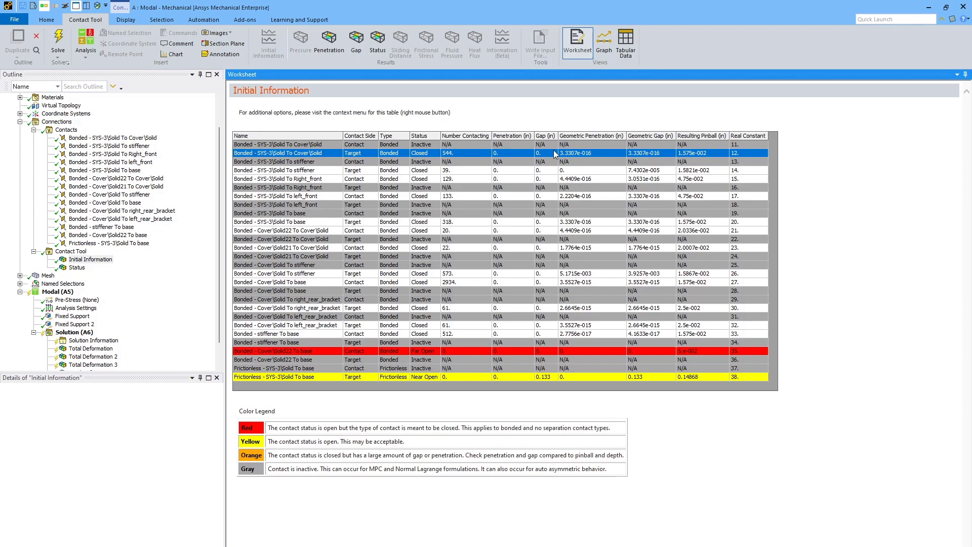
left_click(280, 145)
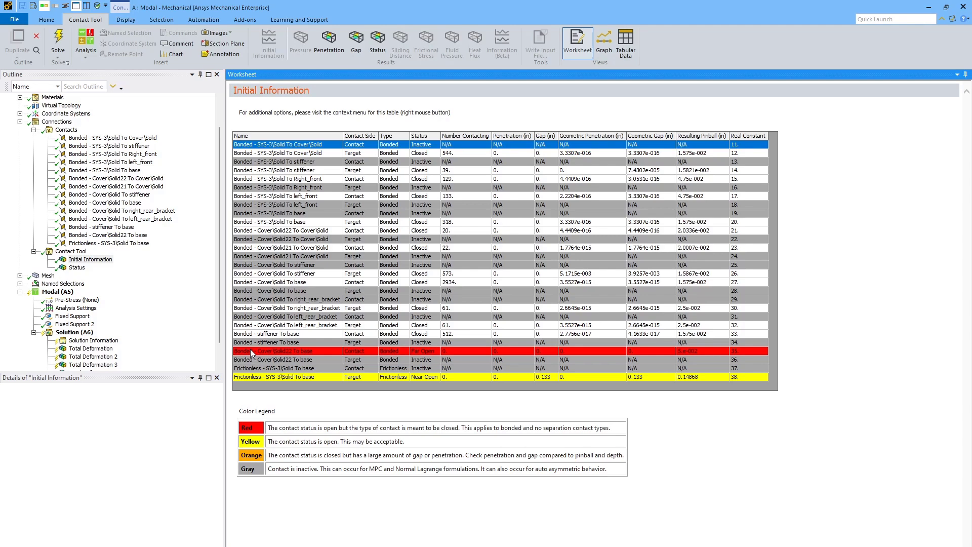
right_click(255, 352)
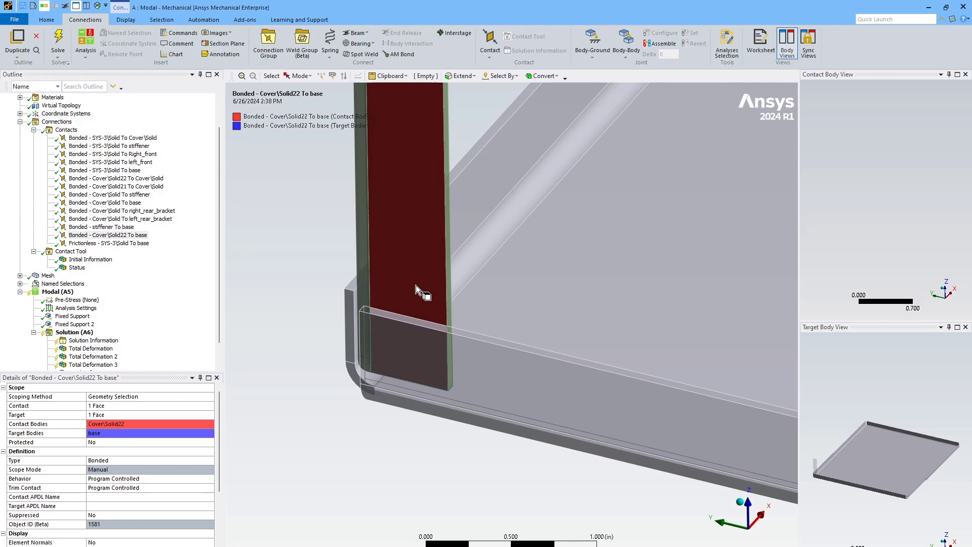
mouse_move(383, 273)
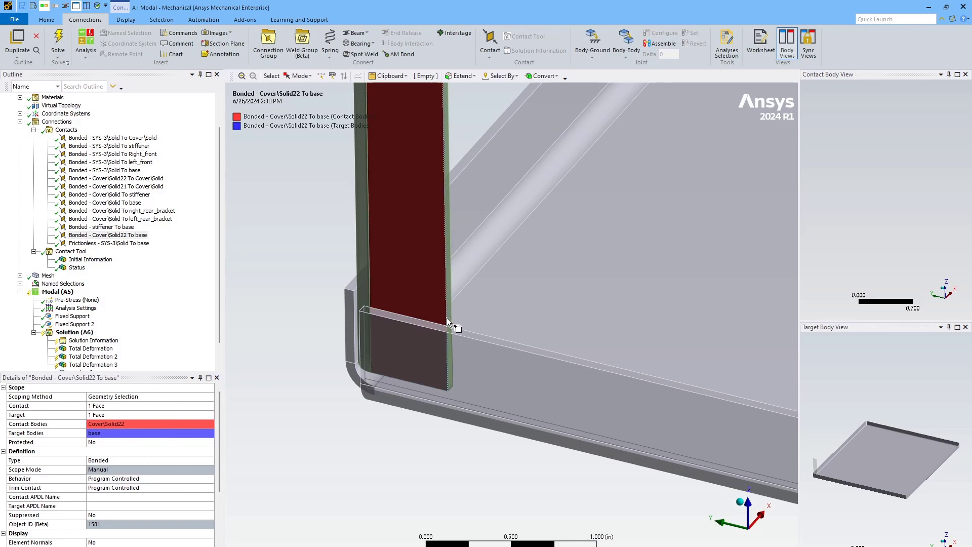
mouse_move(406, 270)
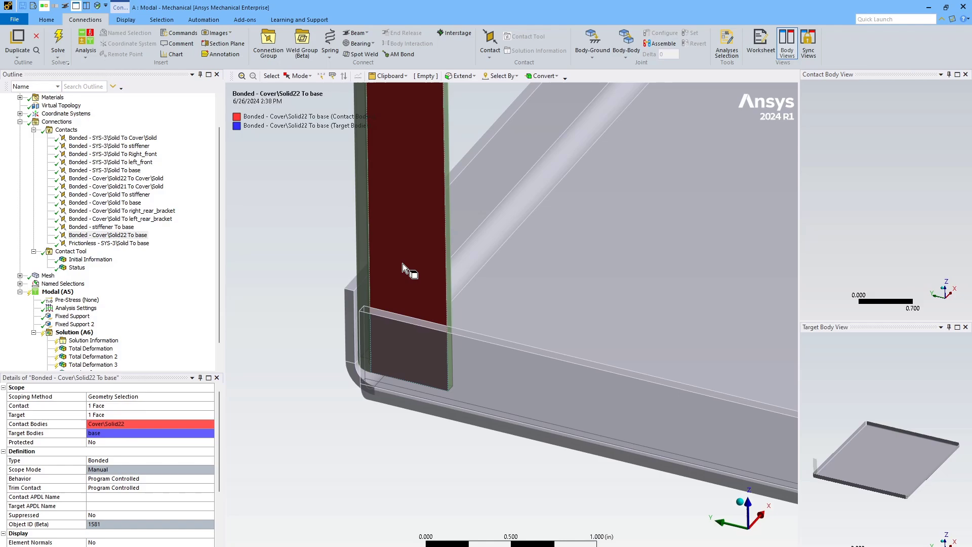
Step: Examine the far-open contact face on the cover, returning to the Initial Information table
left_click(90, 259)
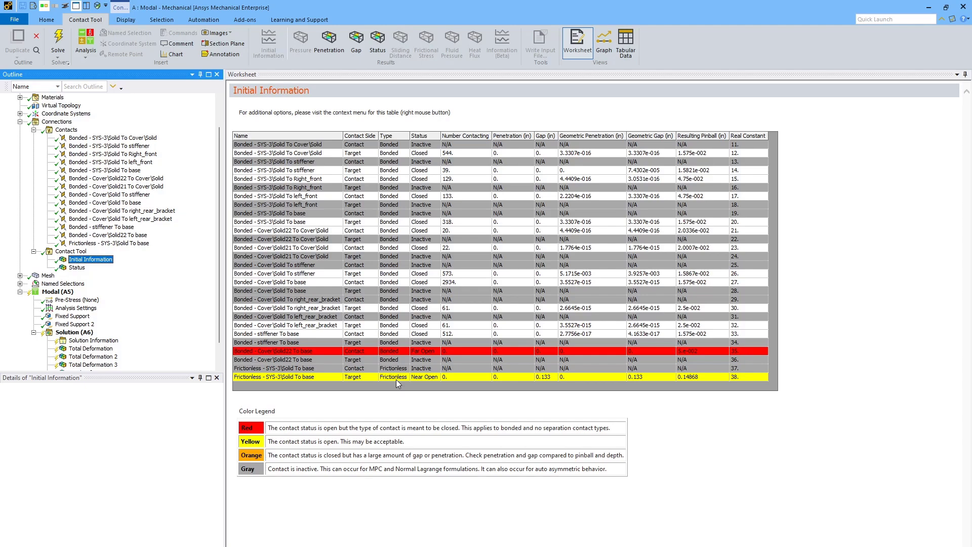
mouse_move(254, 382)
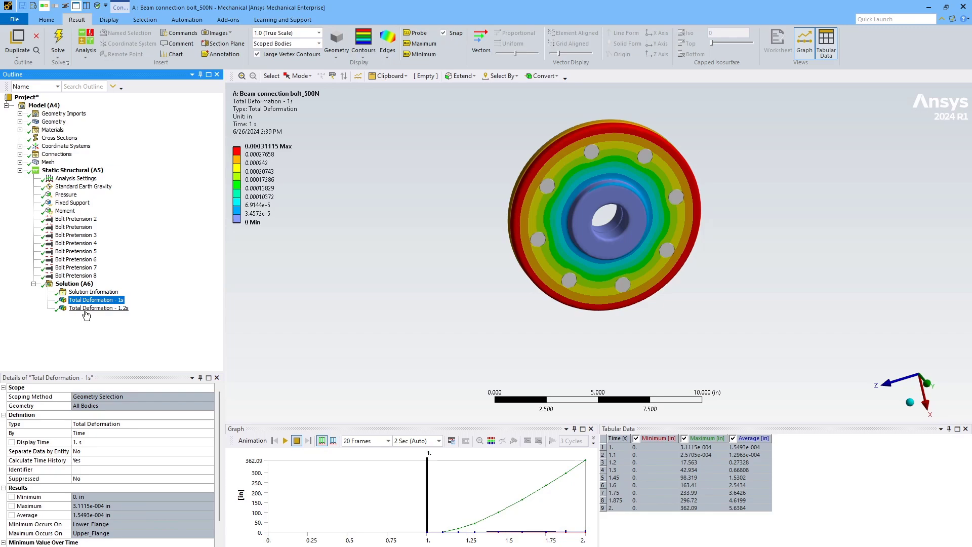
Step: View the Total Deformation - 1.2s result on the flange, then select the Solution branch
left_click(99, 308)
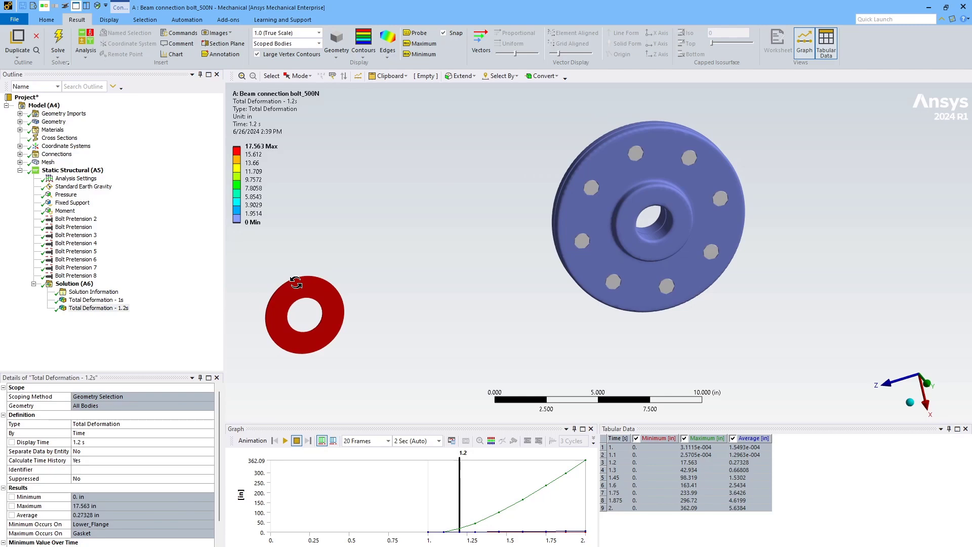
mouse_move(323, 260)
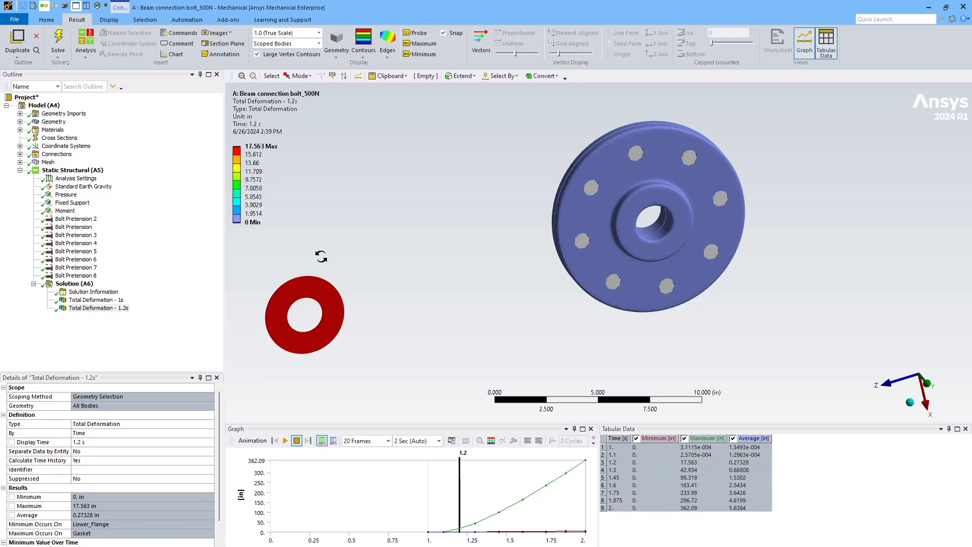
left_click(74, 284)
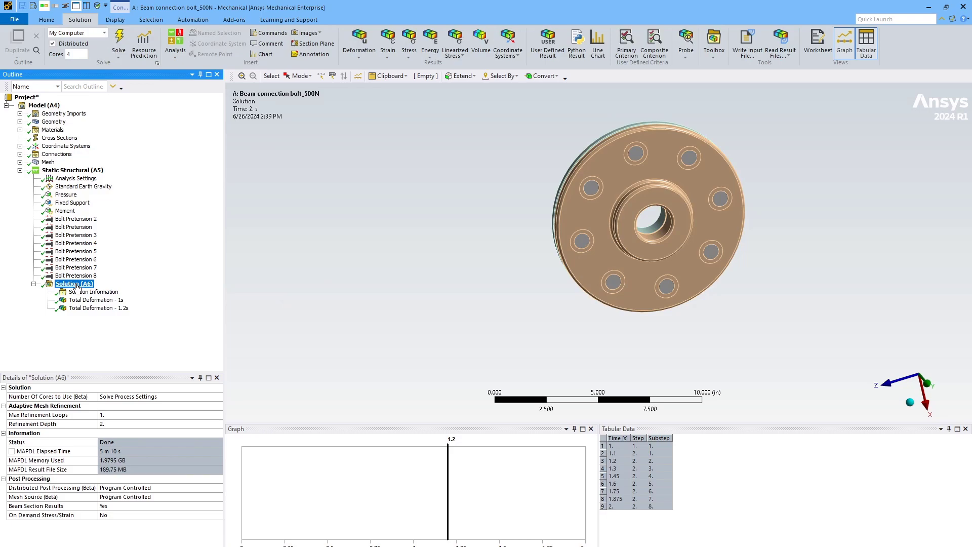
Step: Add a Contact Tool under Solution and retrieve its contact Status result
left_click(713, 41)
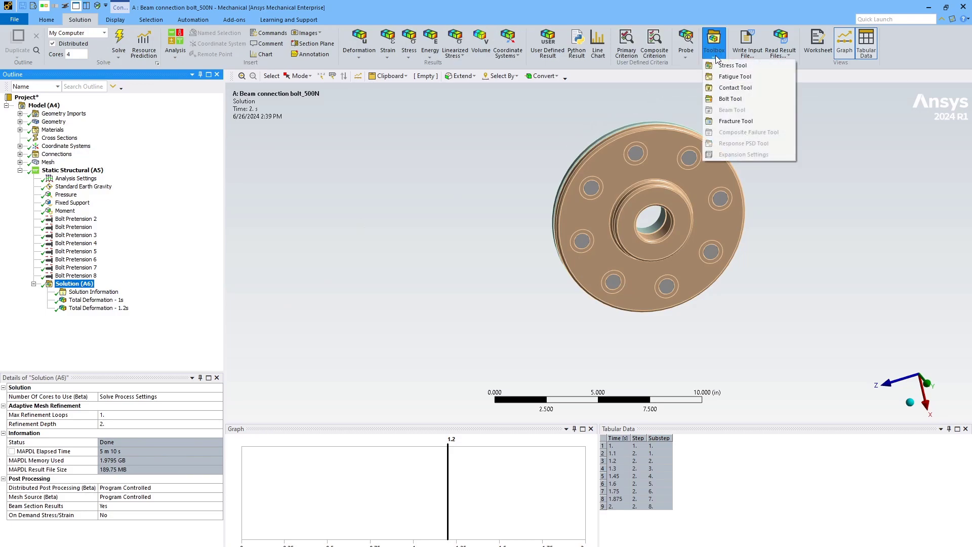
left_click(736, 88)
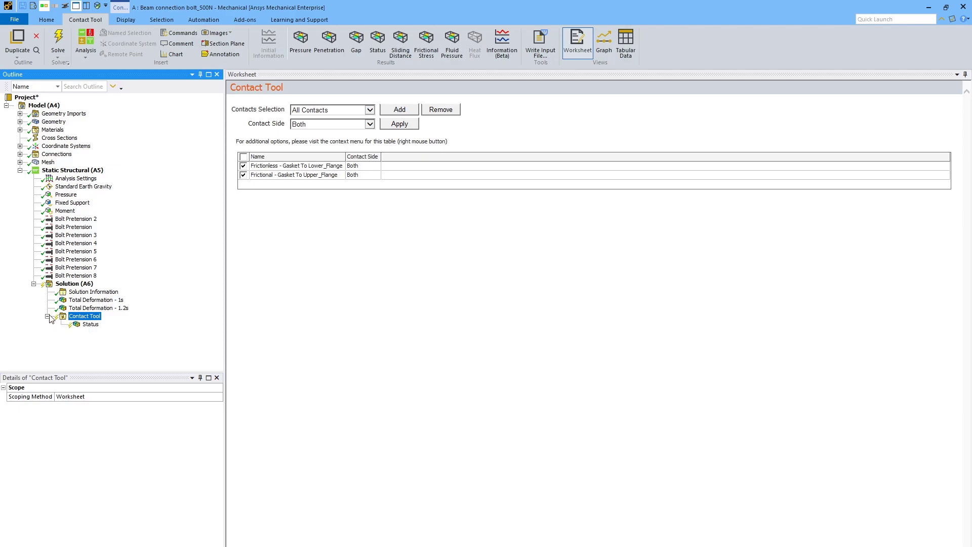
right_click(90, 324)
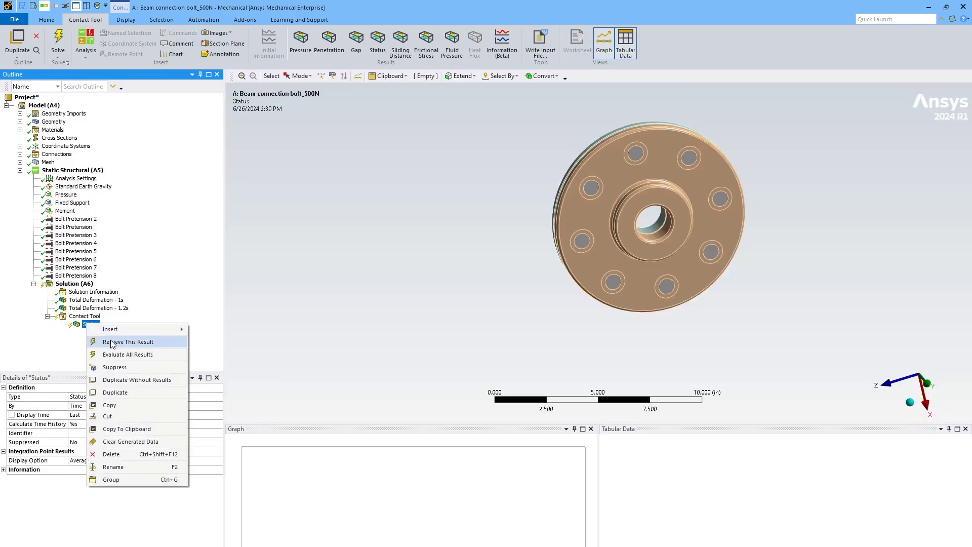
left_click(129, 341)
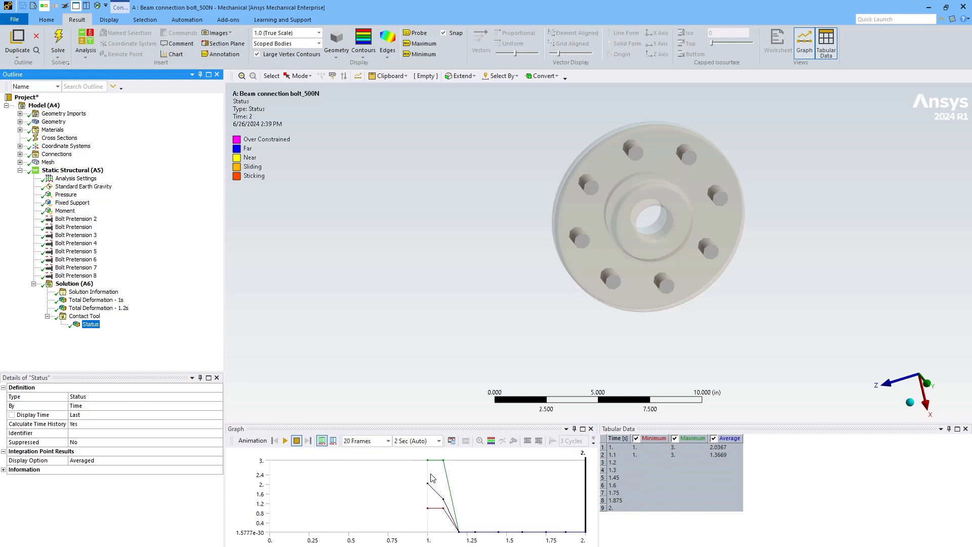
Step: Retrieve gasket contact status at 1 s, inspect the gasket on the flange, then retrieve status at 1.1 s
right_click(433, 479)
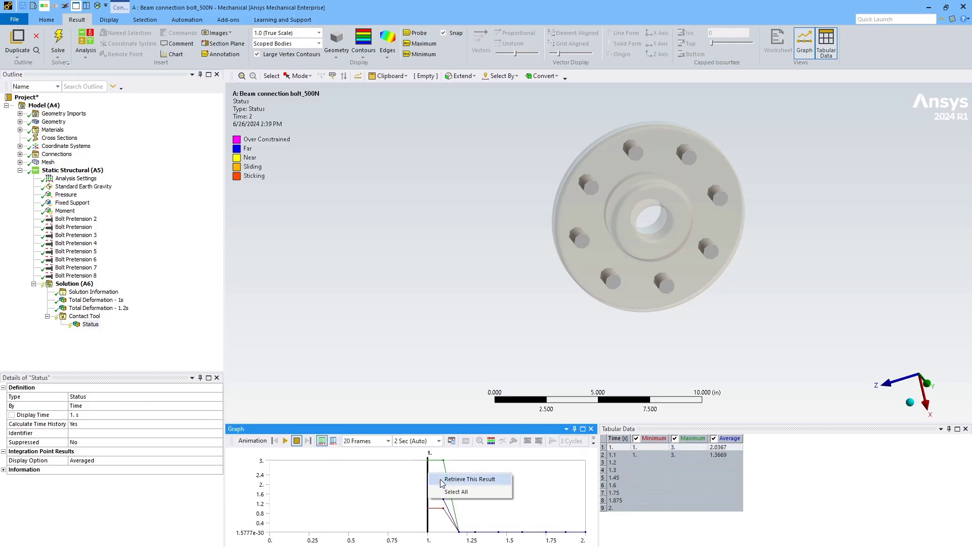
left_click(469, 479)
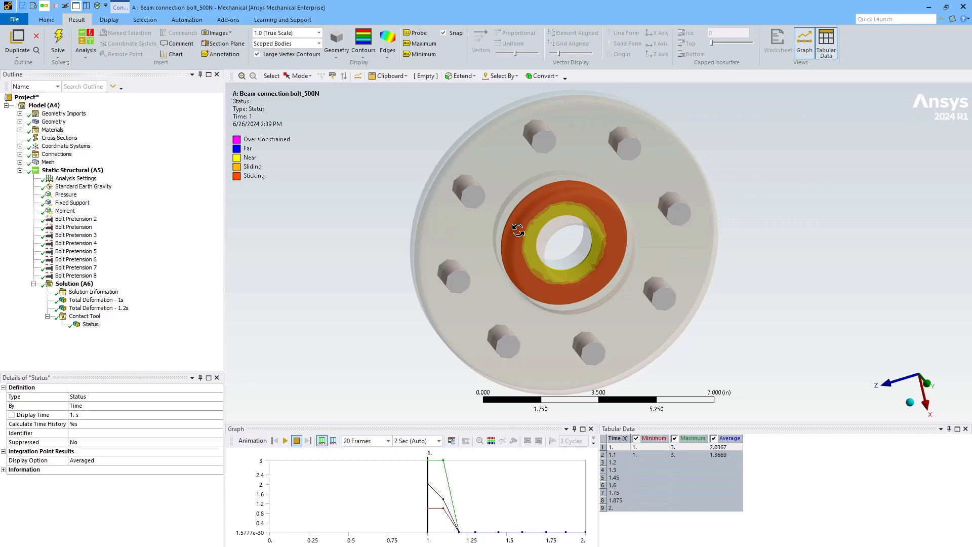
left_click_drag(518, 229, 655, 222)
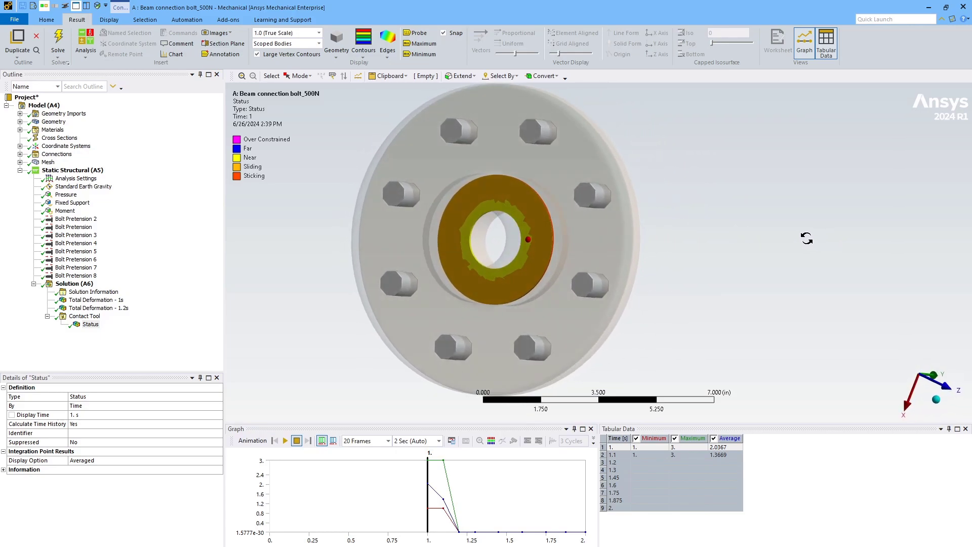
left_click_drag(539, 239, 546, 234)
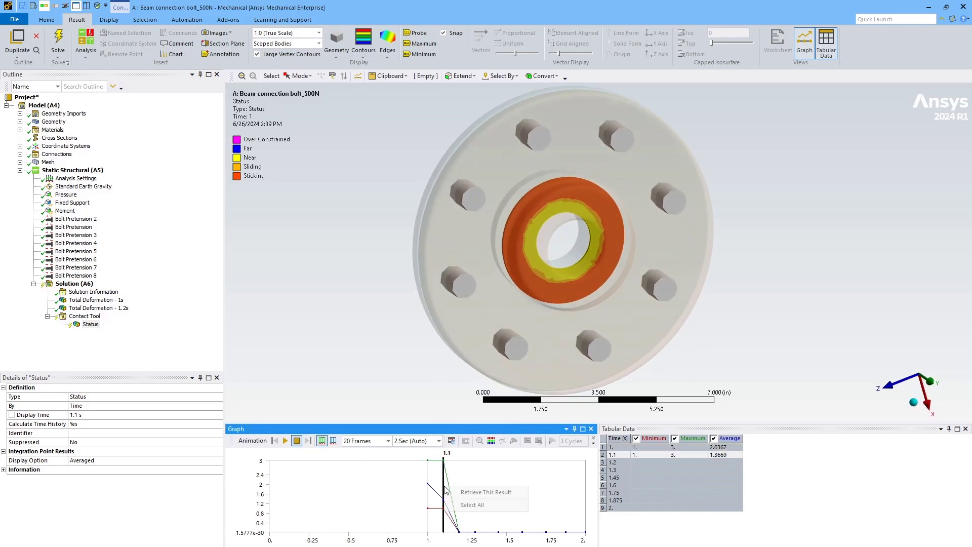
left_click(485, 492)
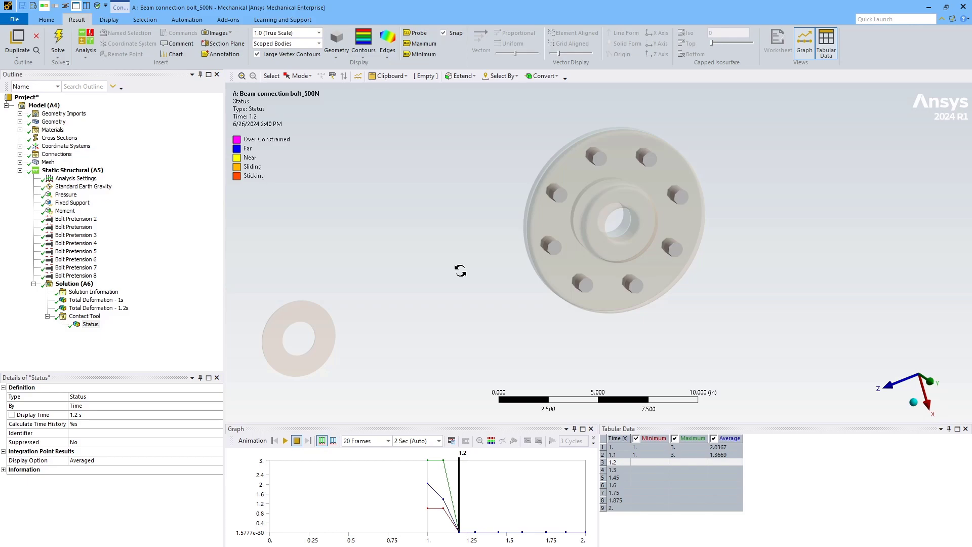
mouse_move(468, 324)
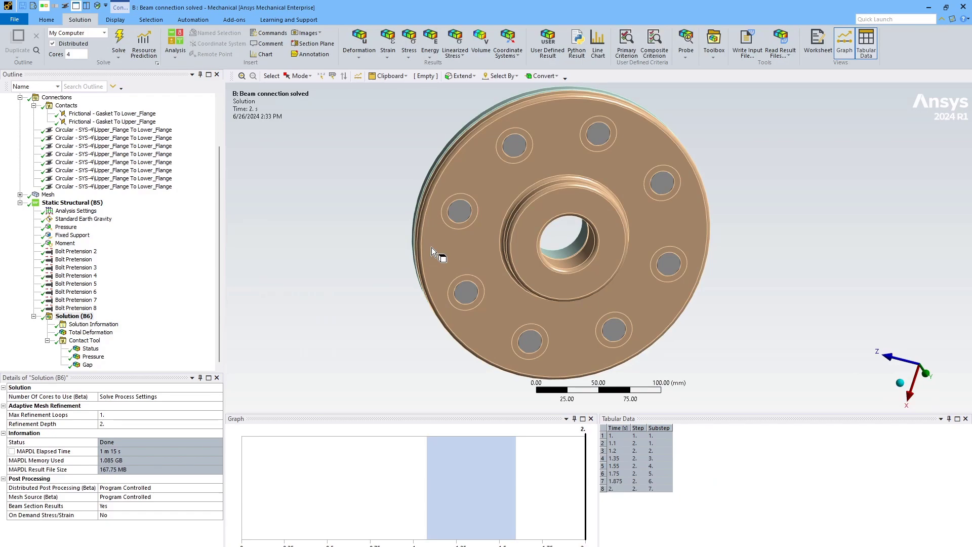
mouse_move(400, 267)
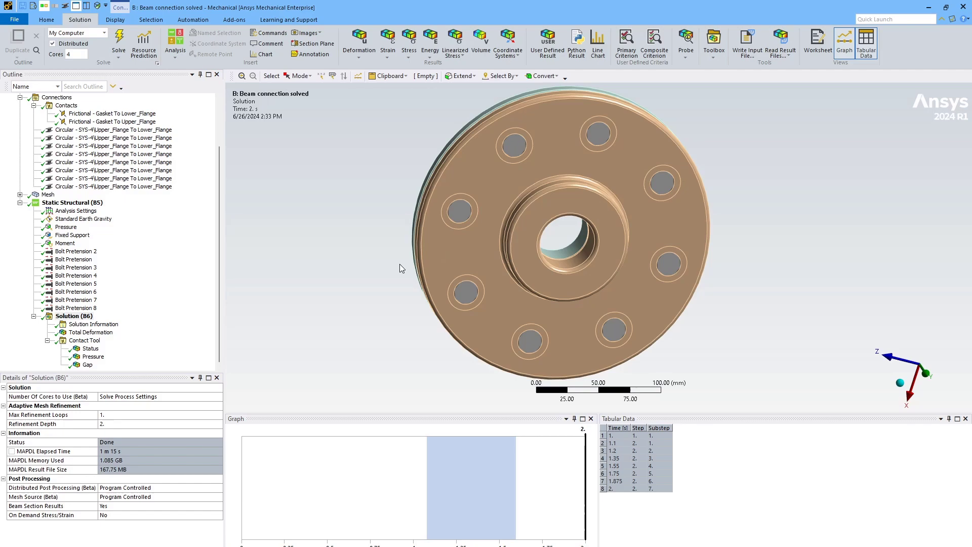
Step: Animate the contact Status result and scrub through time to about 1.68 s and the final 2 s
scroll("down", 3)
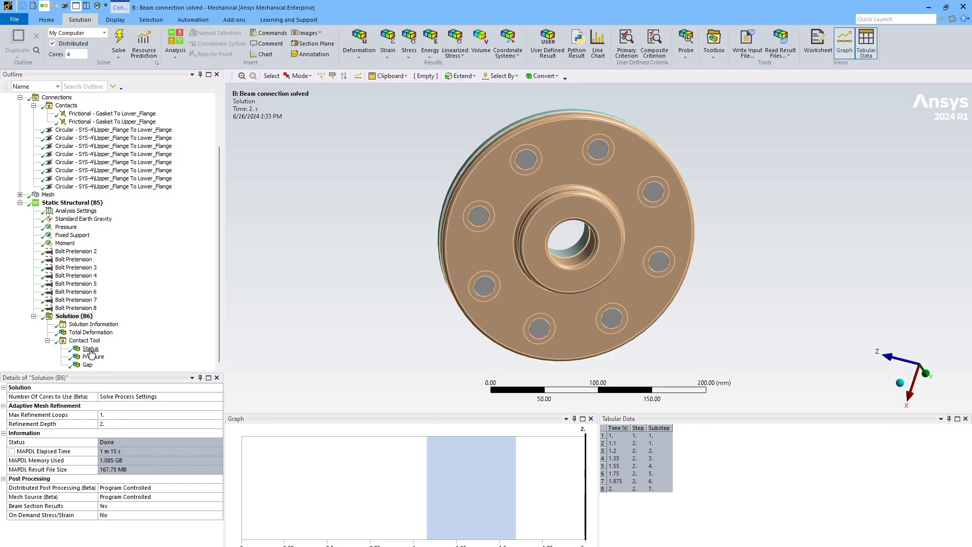
left_click(90, 348)
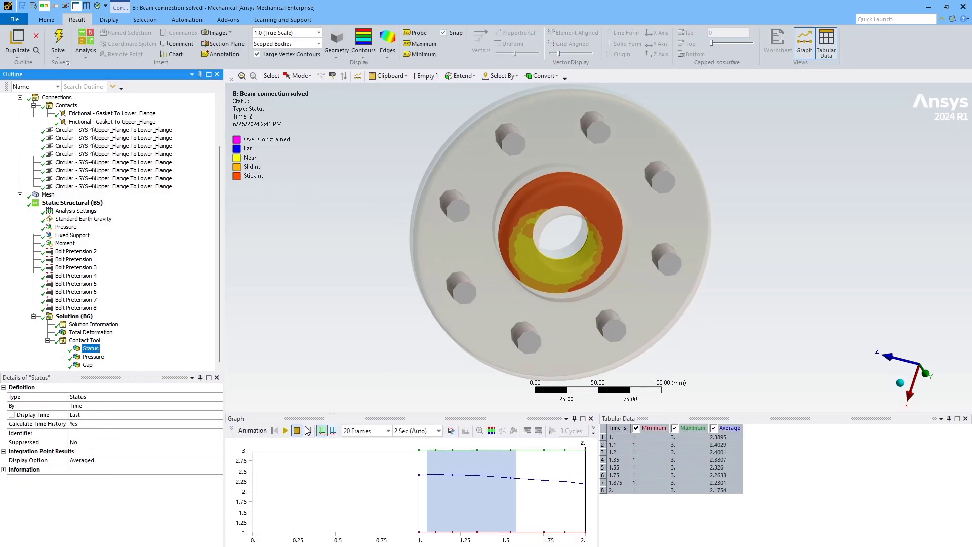
left_click(285, 430)
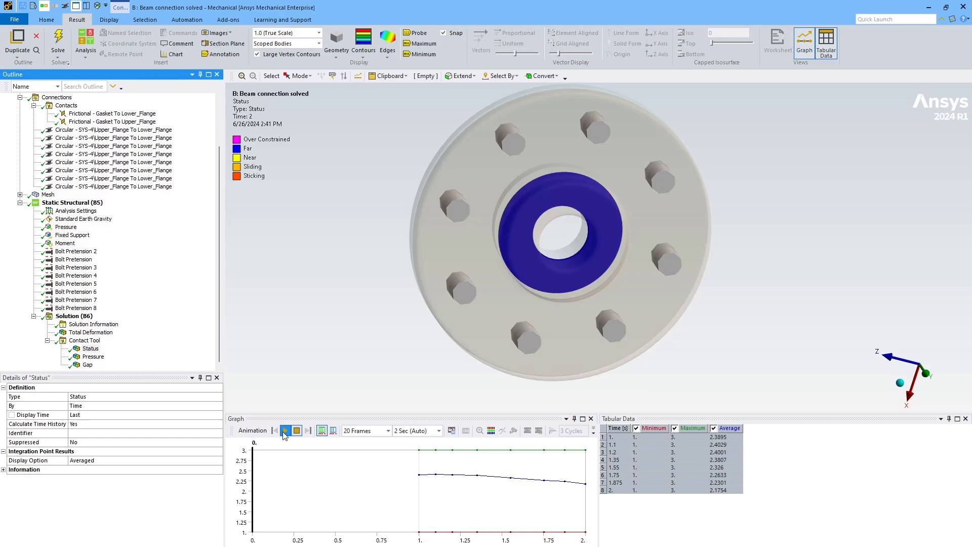
left_click(283, 431)
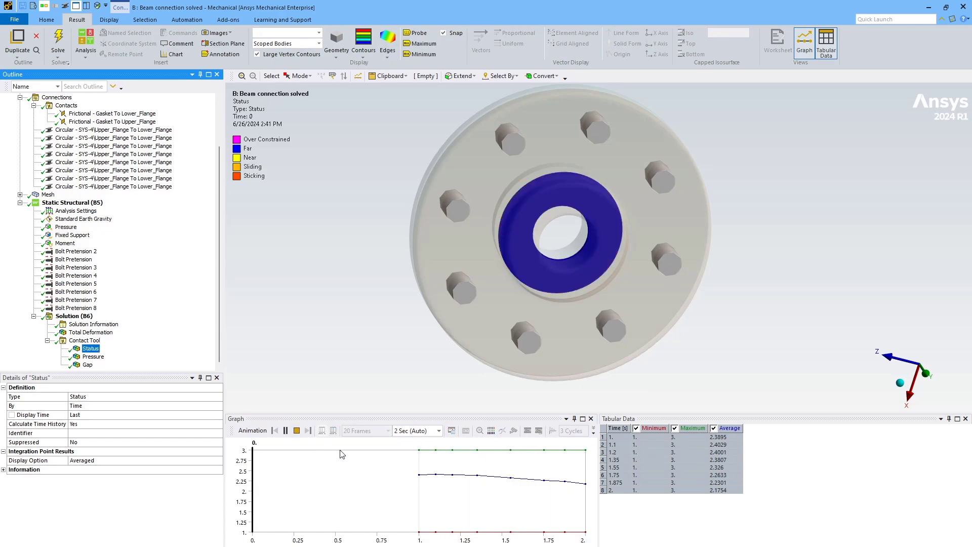
left_click(285, 431)
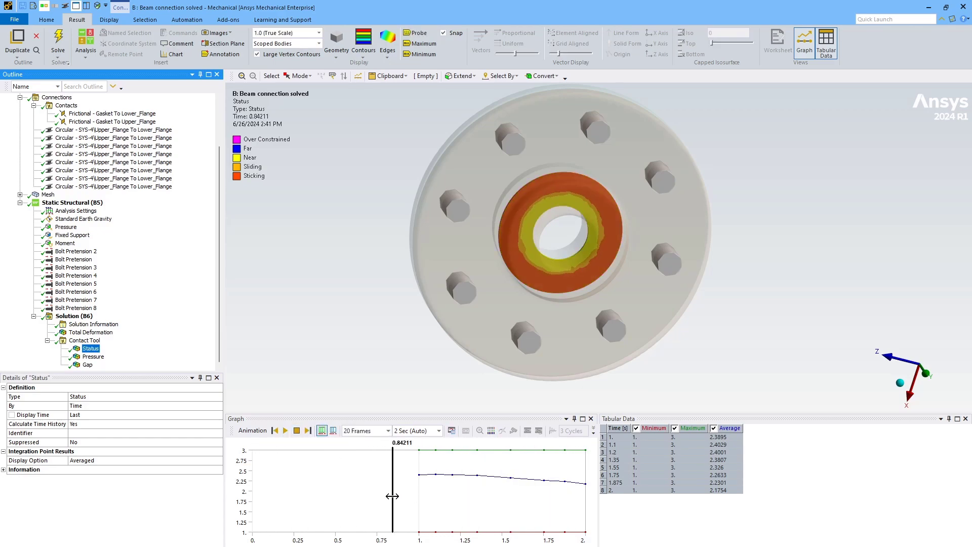
left_click_drag(393, 496, 427, 482)
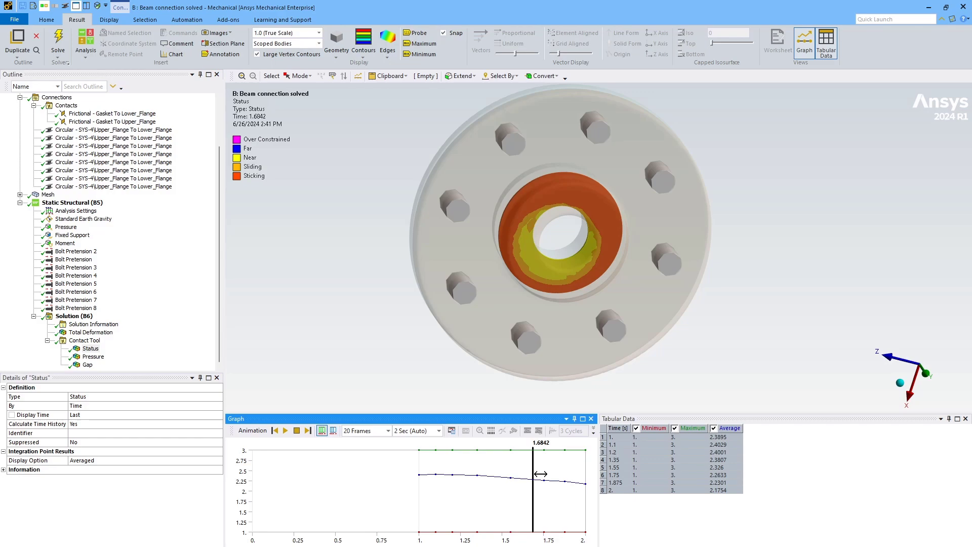
left_click_drag(532, 473, 565, 473)
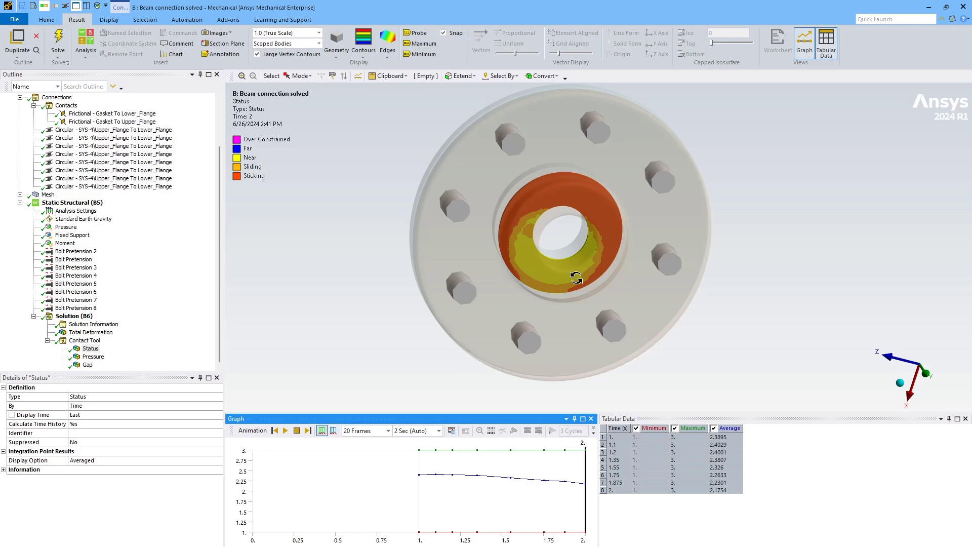
mouse_move(522, 228)
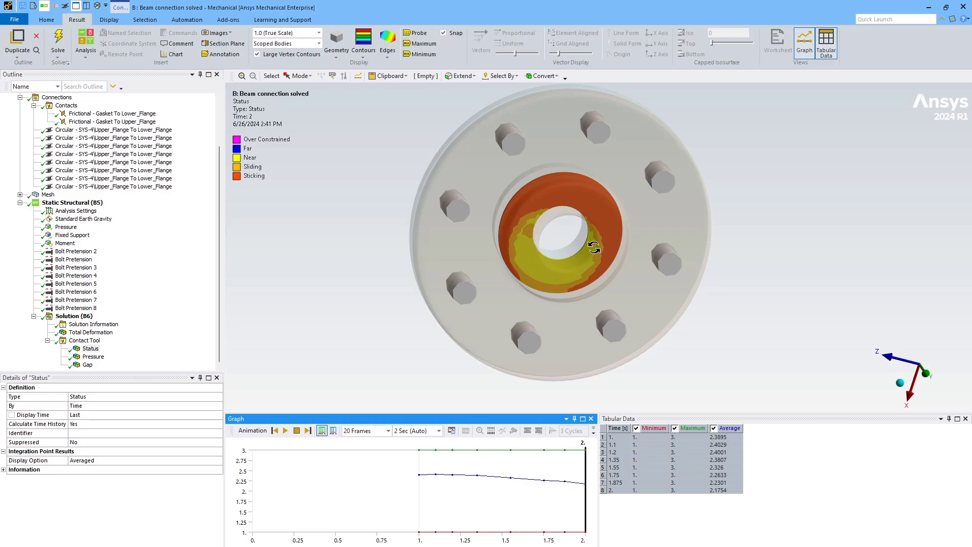
Step: View the gasket contact Pressure and Gap results, ending on the Contact Tool's gasket contacts list
left_click(93, 357)
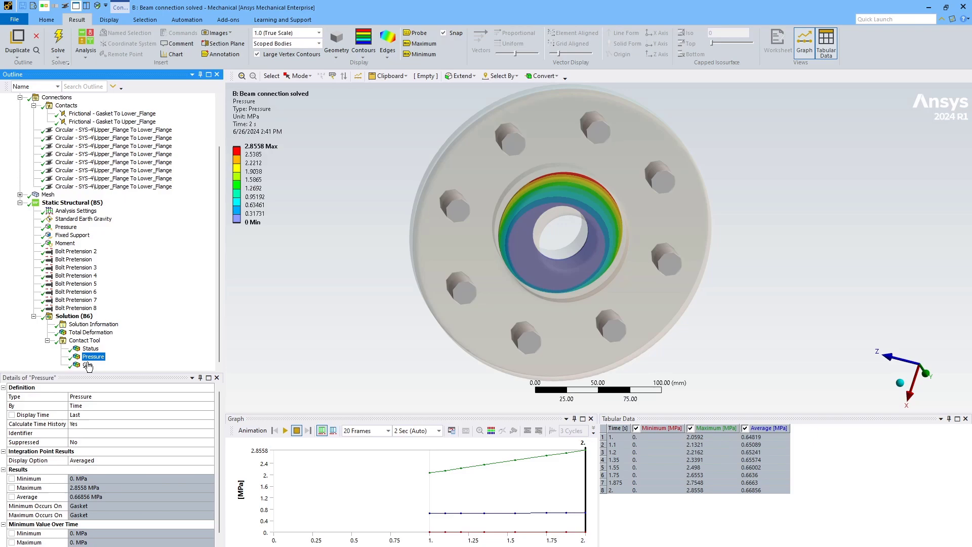
left_click(88, 365)
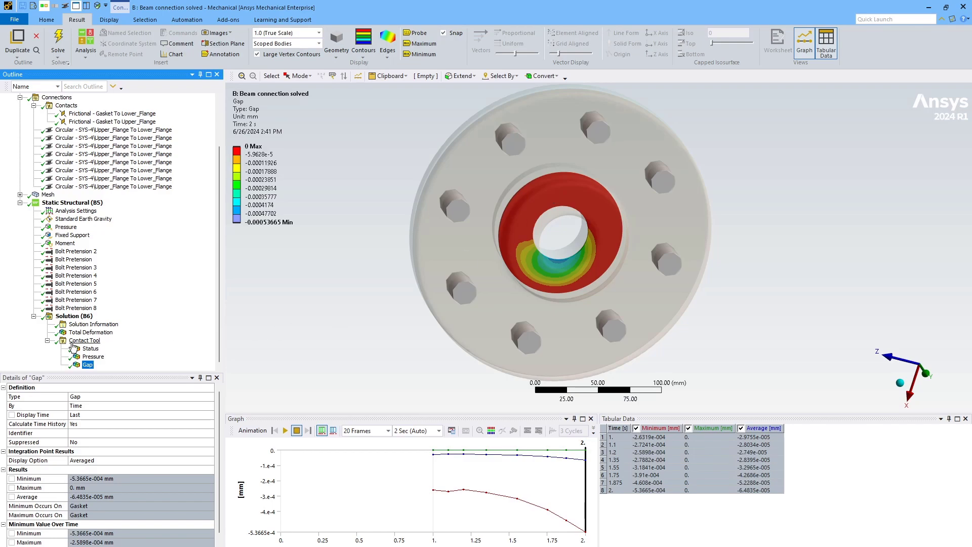
left_click(84, 340)
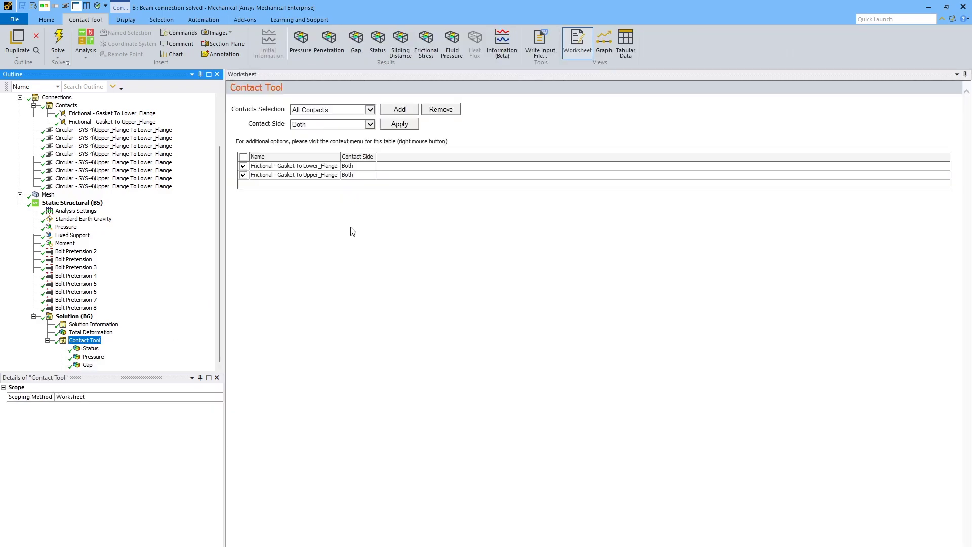
mouse_move(347, 201)
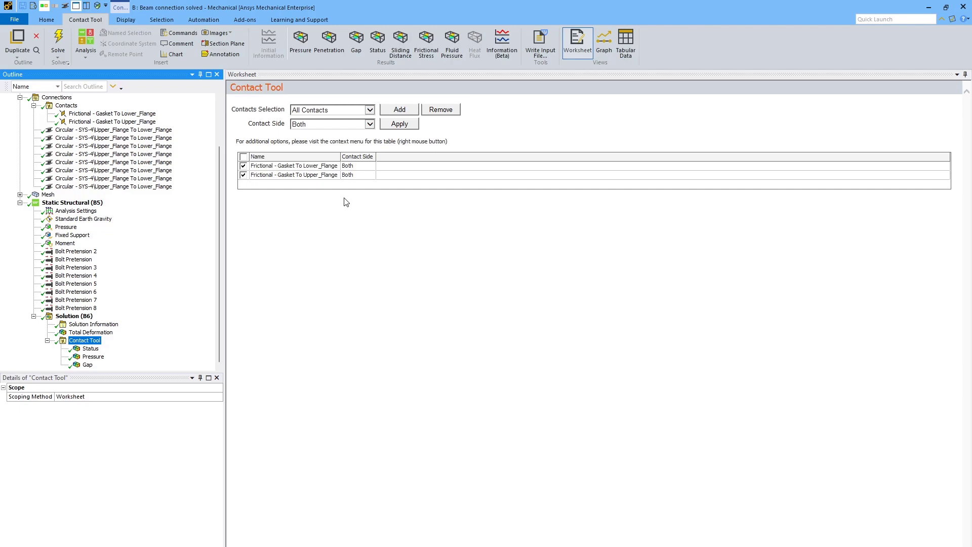
mouse_move(329, 73)
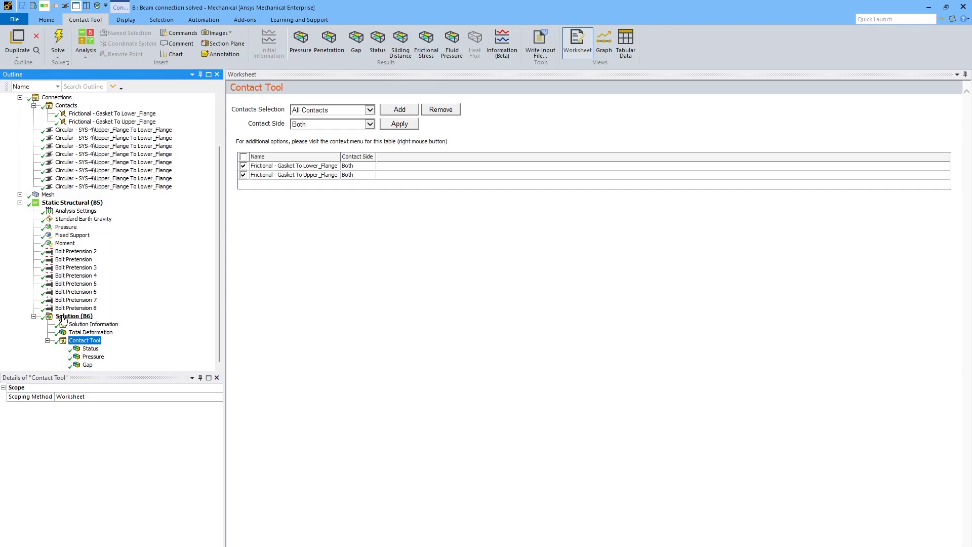
Step: Select Solution (B6) to show the flange model with its solve status and run details
left_click(74, 316)
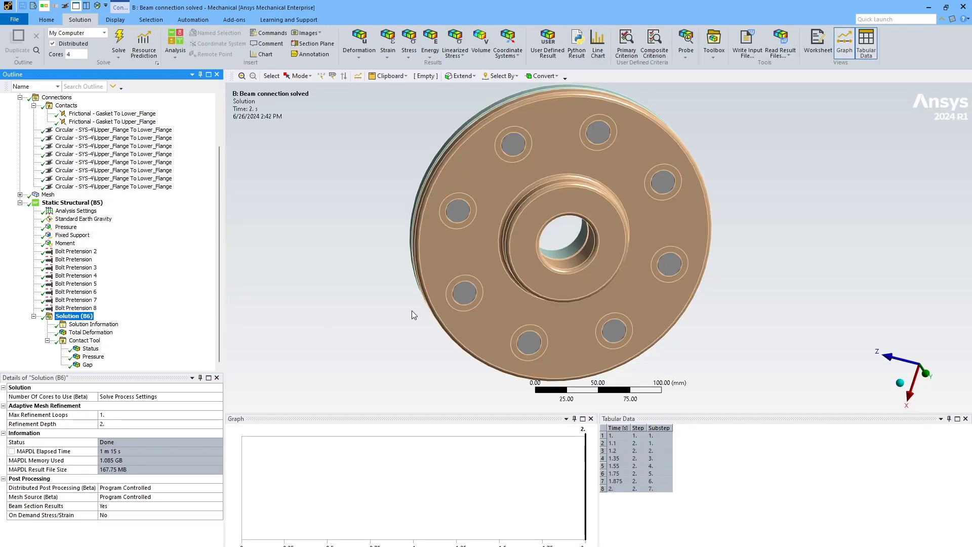